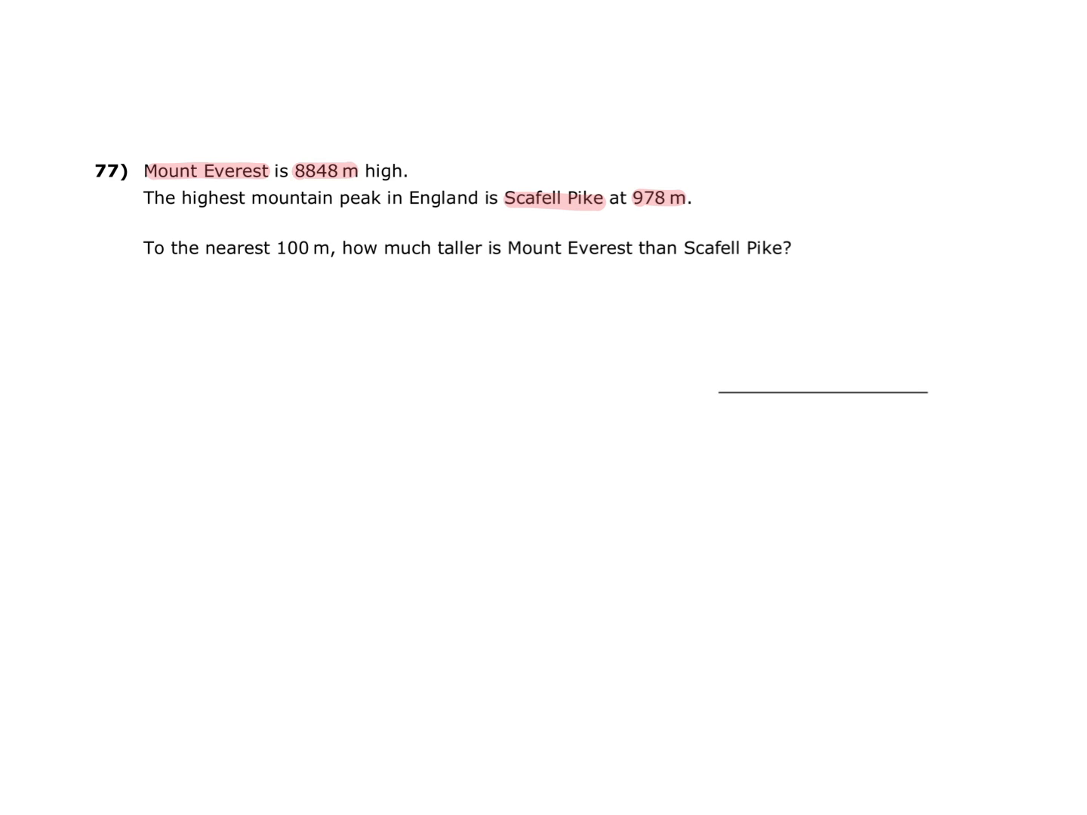
- Highlight the mountain names, then handwrite 8848 in red pen with a minus sign below the question
double_click(567, 248)
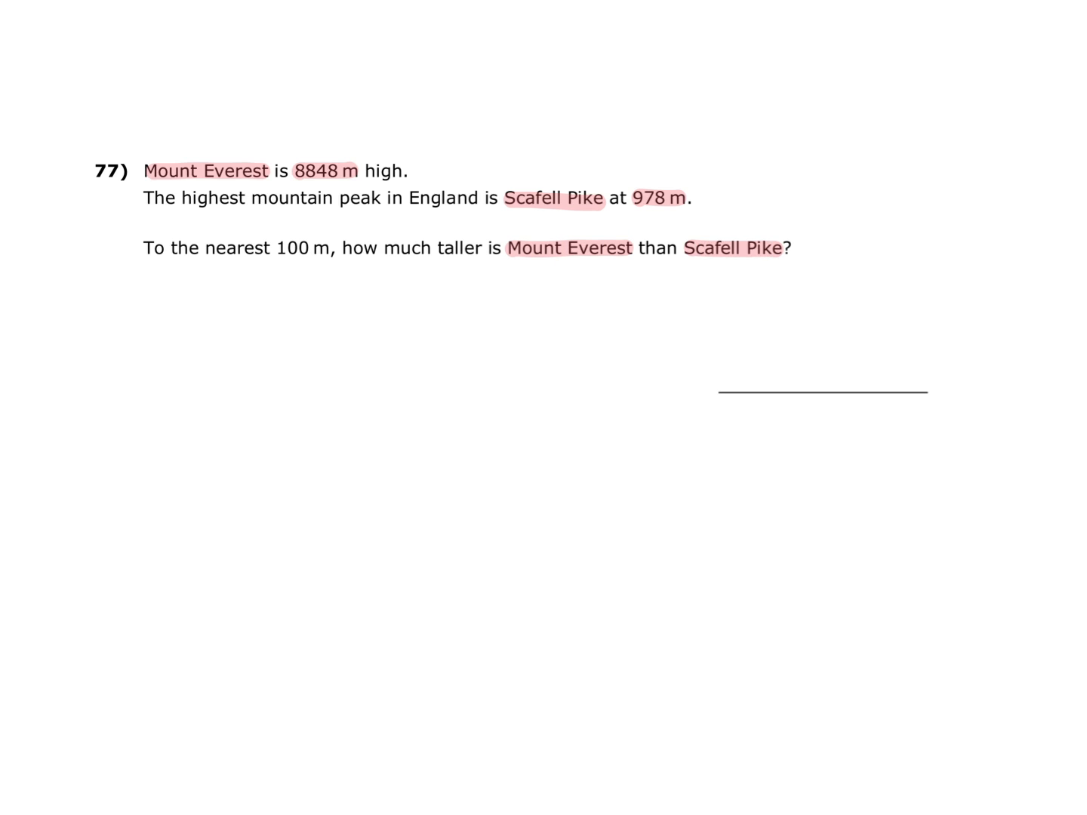
text(88)
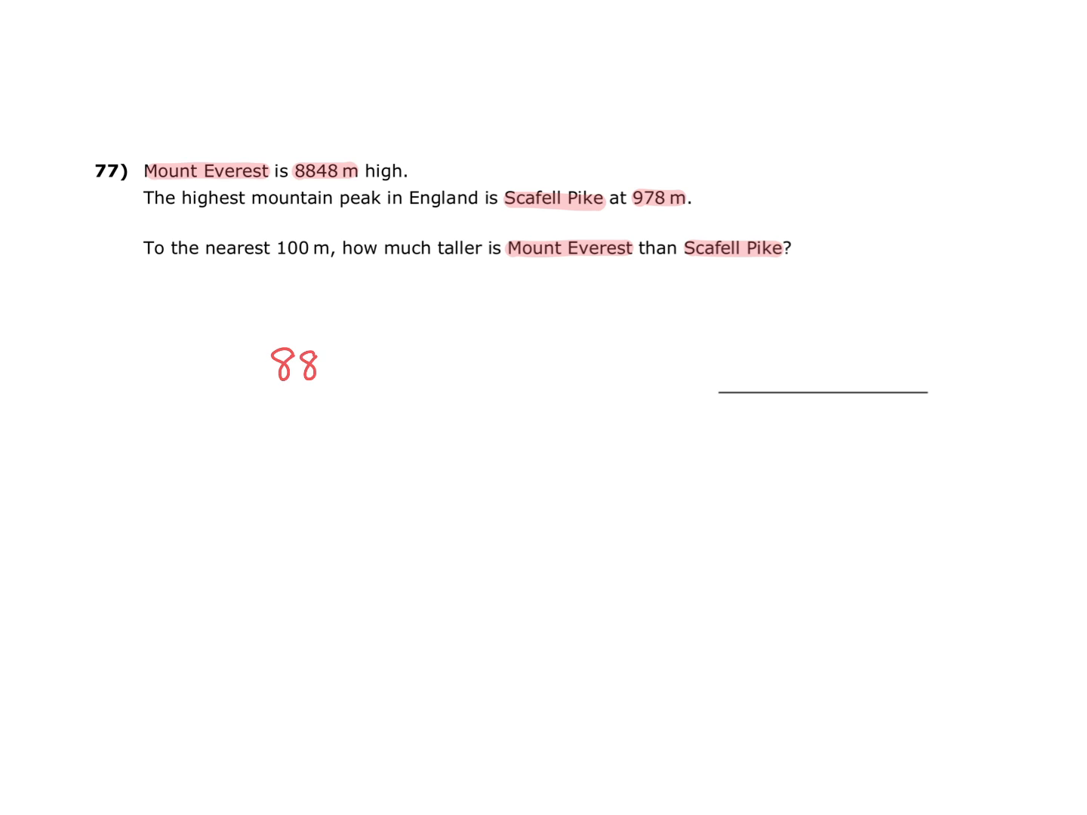
text(8848)
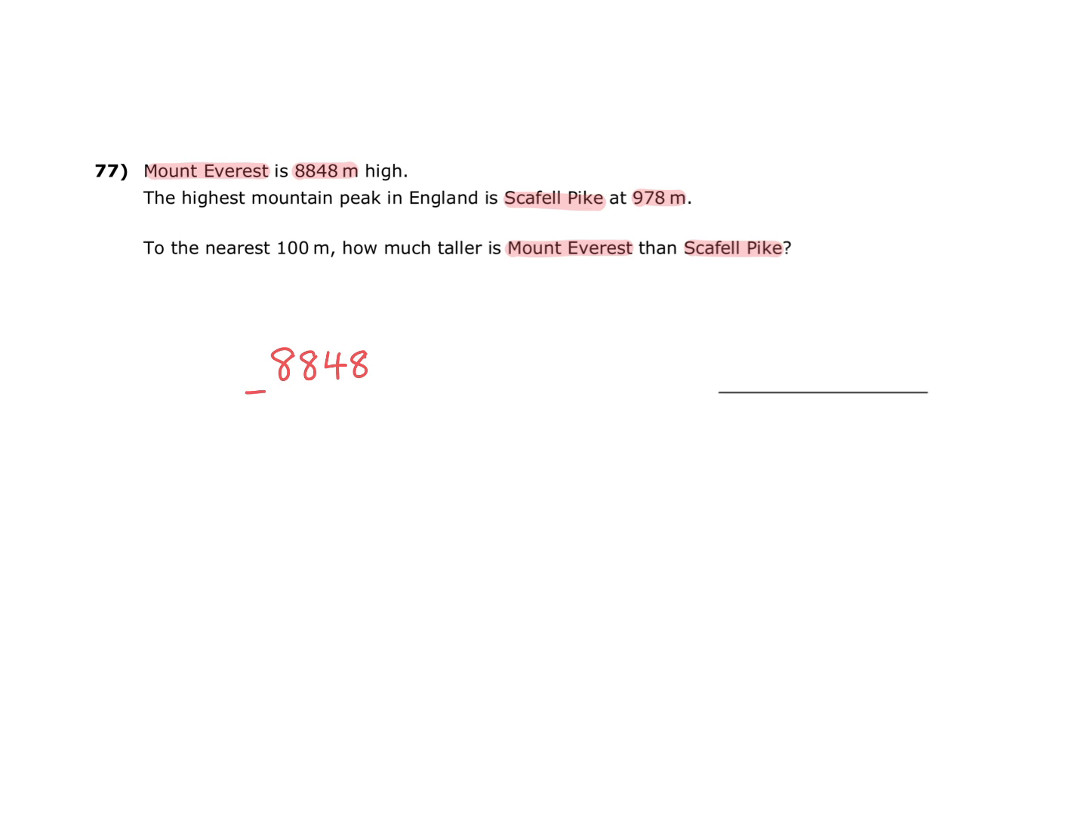